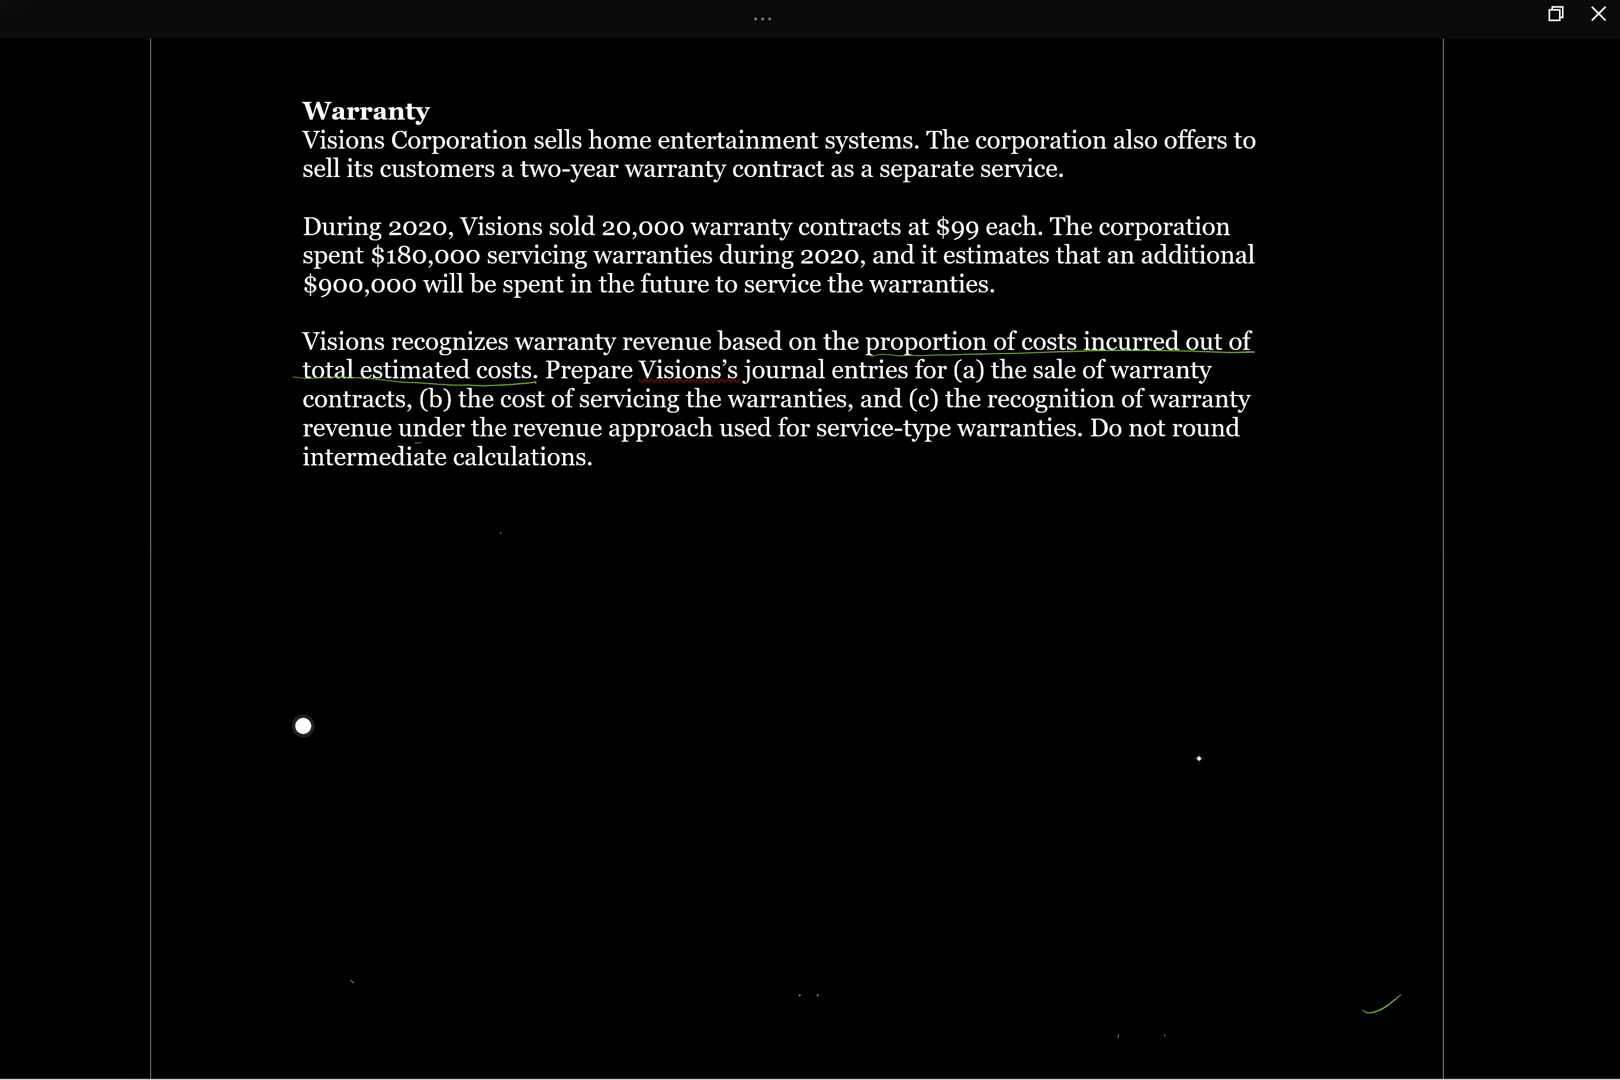
{"action": "scroll", "scroll_direction": "down", "scroll_amount": 3}
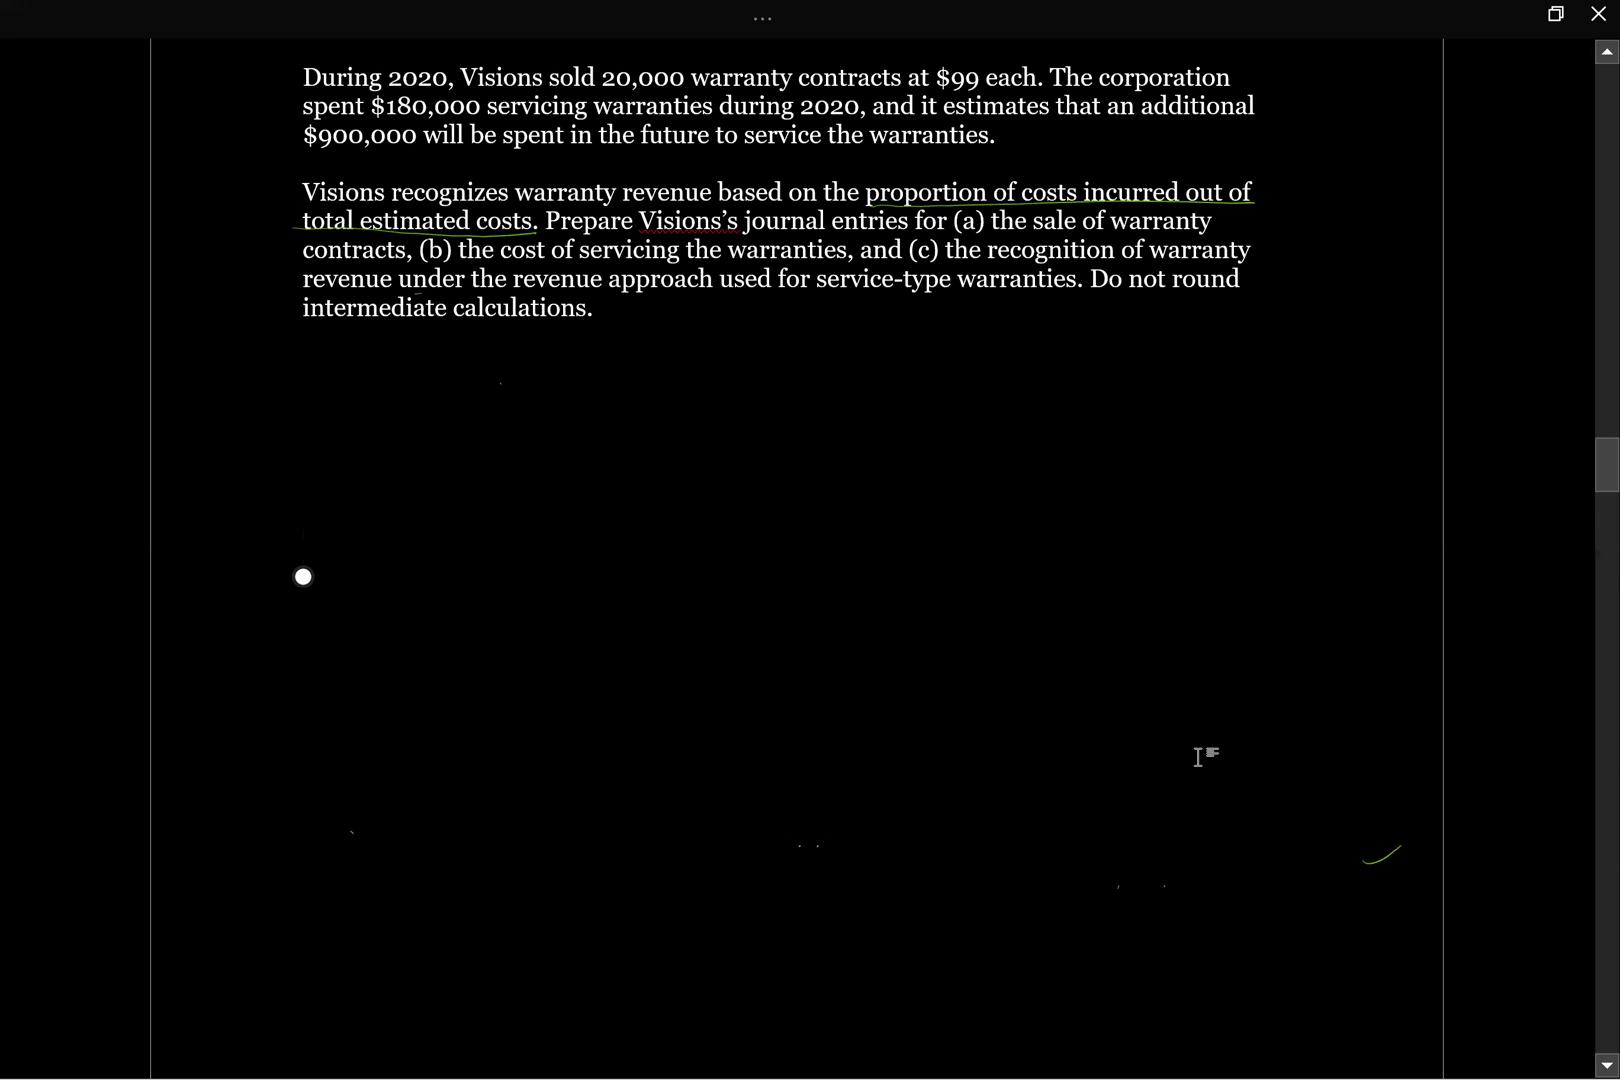